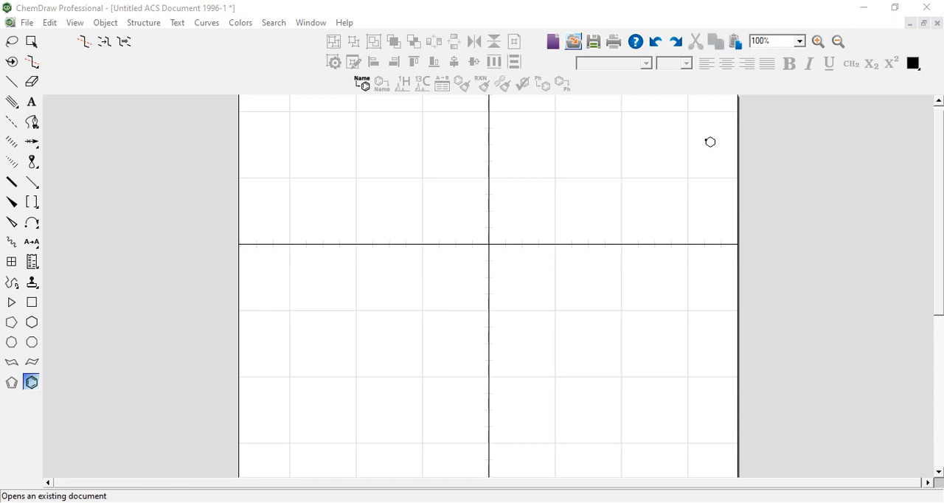
pyautogui.moveTo(536, 192)
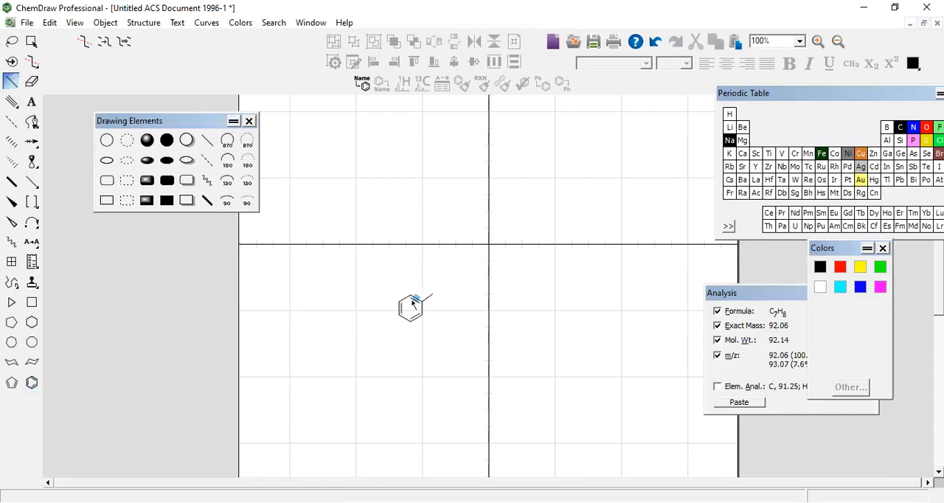
# - Draw the C=O, NH–NH, C=S and NH bonds and attach a second phenyl ring, giving C14H13N3OS
pyautogui.moveTo(424, 302); pyautogui.dragTo(439, 292)
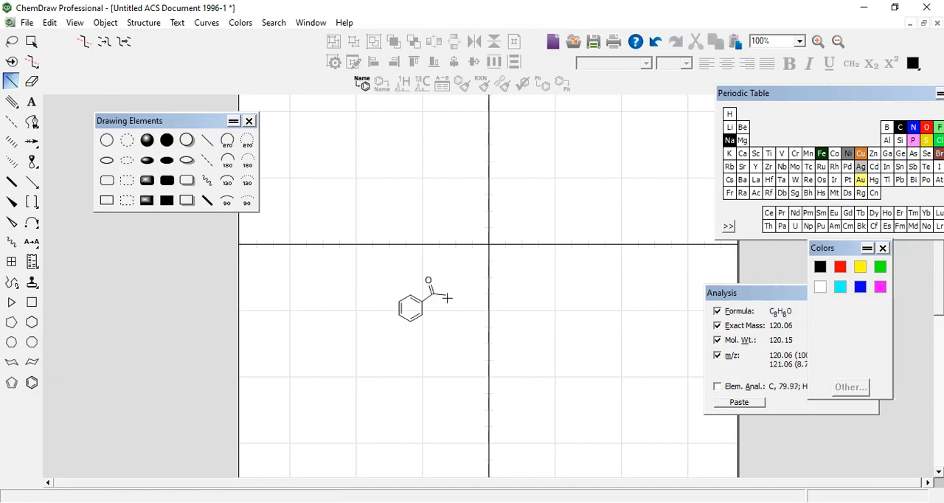
pyautogui.click(448, 300)
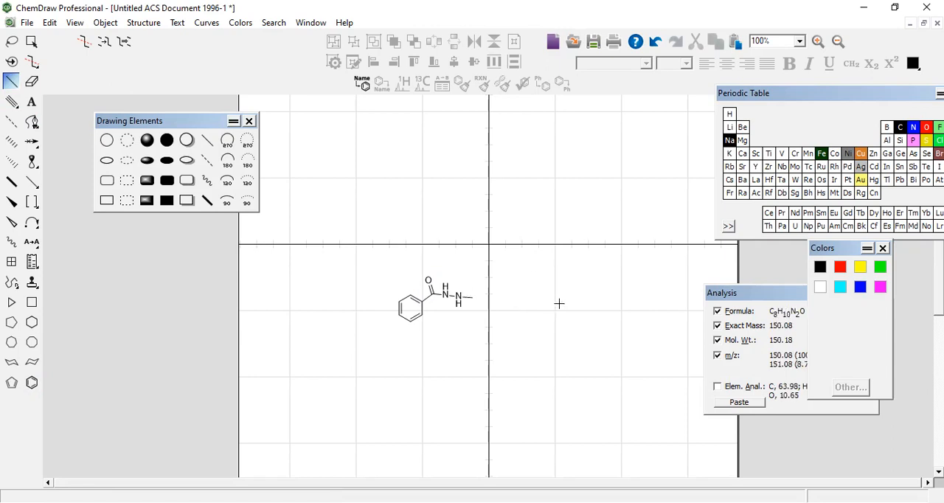
pyautogui.moveTo(469, 298)
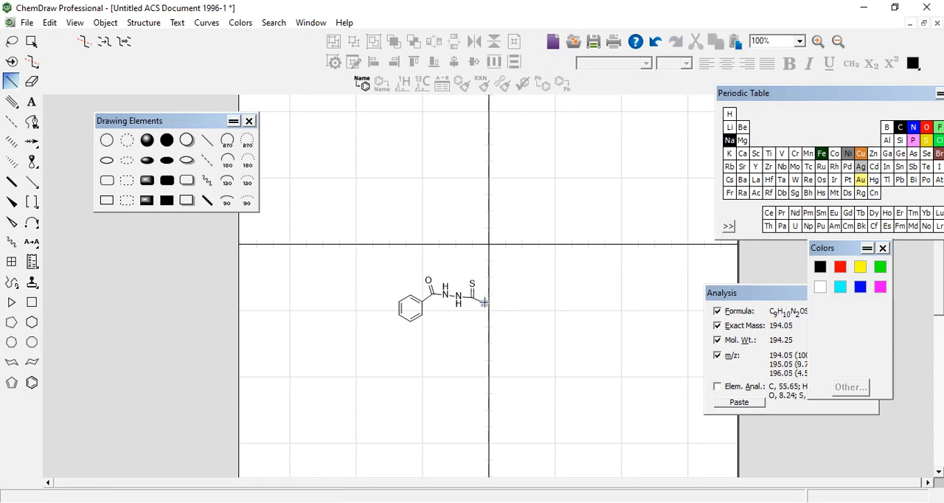
pyautogui.click(485, 306)
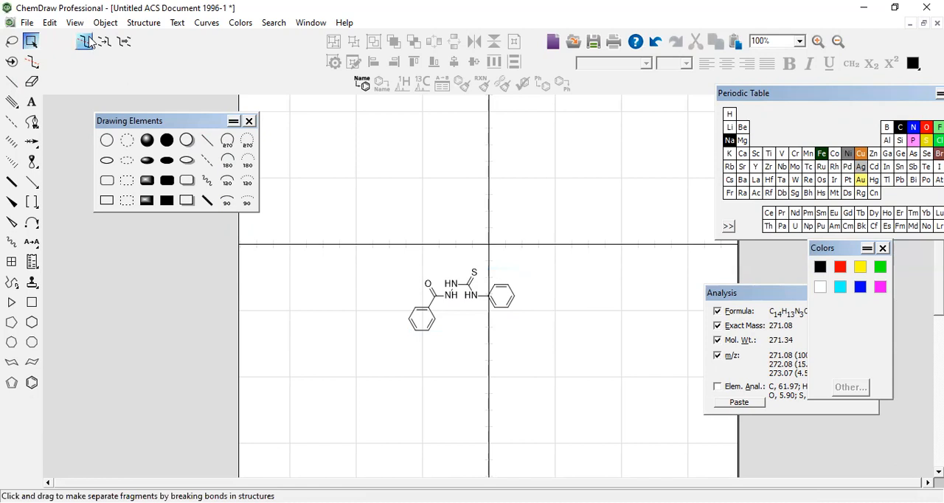
pyautogui.moveTo(80, 43)
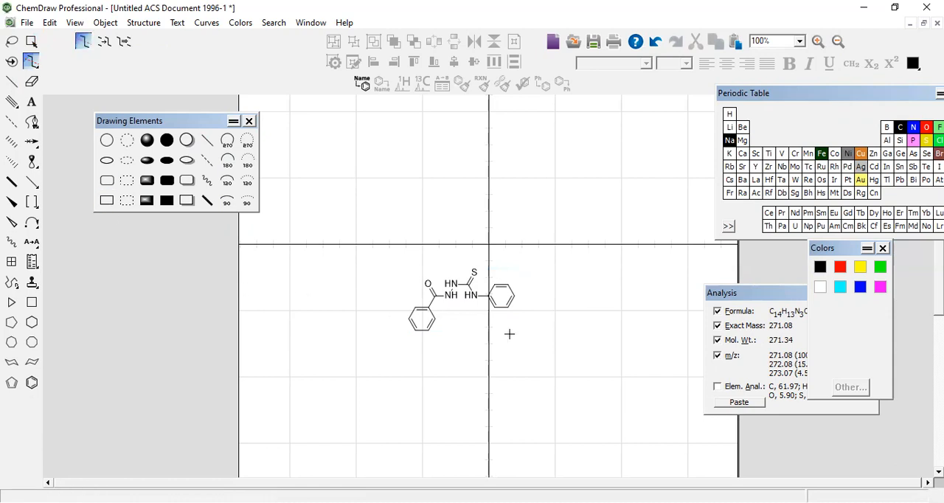
pyautogui.moveTo(488, 287)
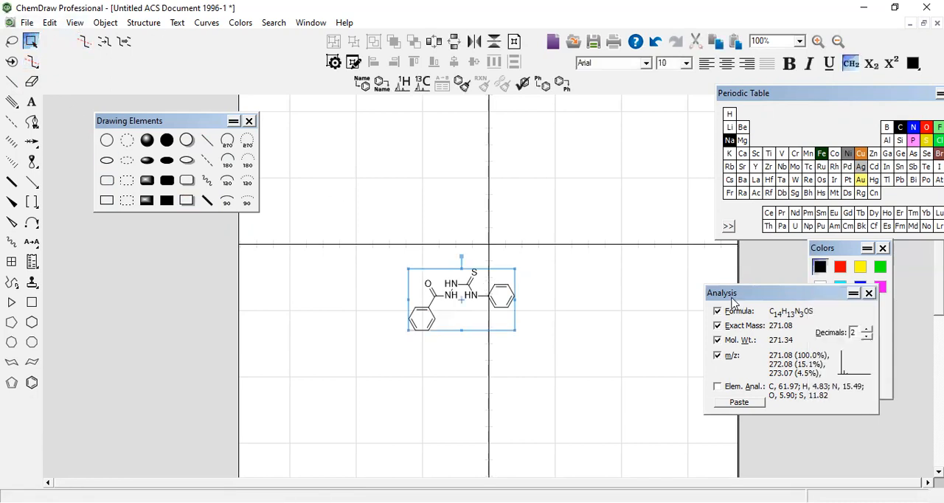
# - Reposition the Analysis window showing C14H13N3OS, exact mass 271.08 and molecular weight 271.34
pyautogui.moveTo(730, 293); pyautogui.dragTo(721, 291)
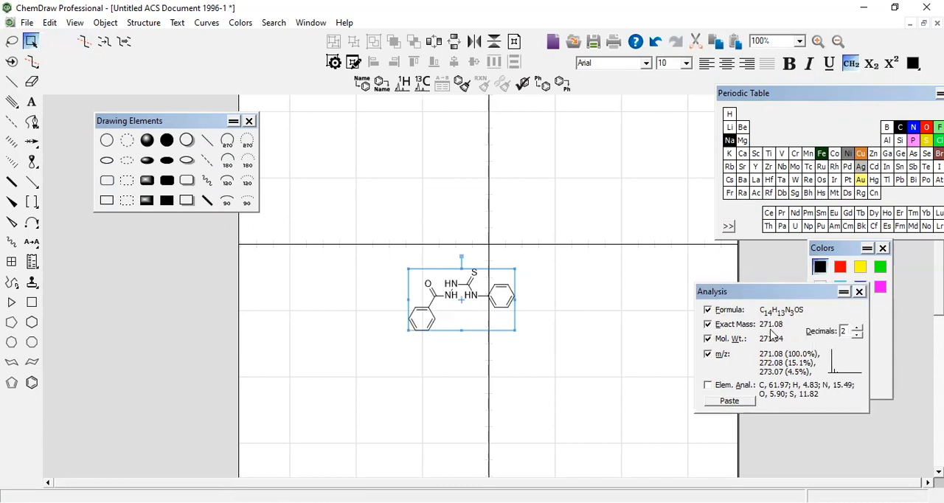
pyautogui.moveTo(771, 331)
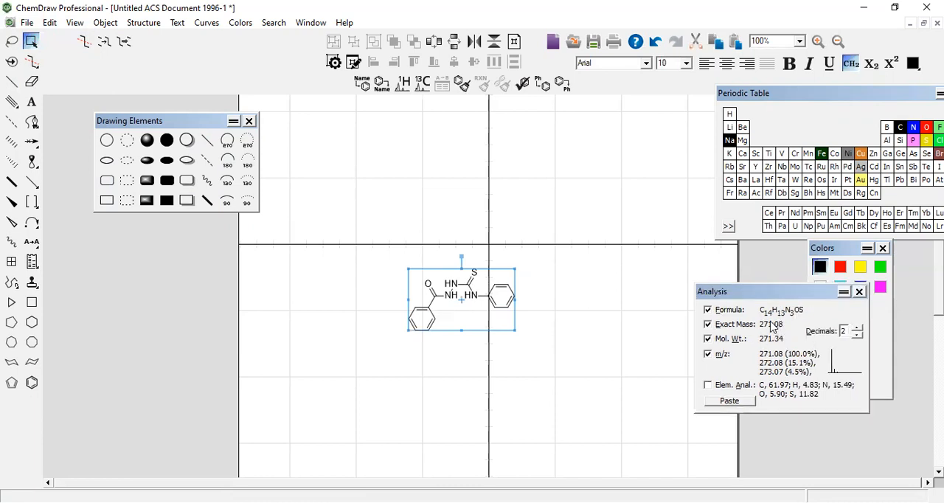
pyautogui.moveTo(785, 317)
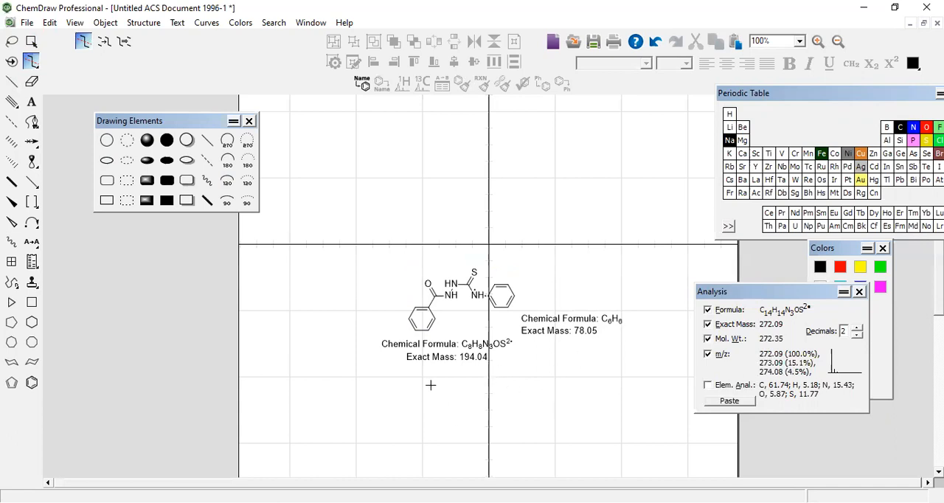
pyautogui.moveTo(463, 376)
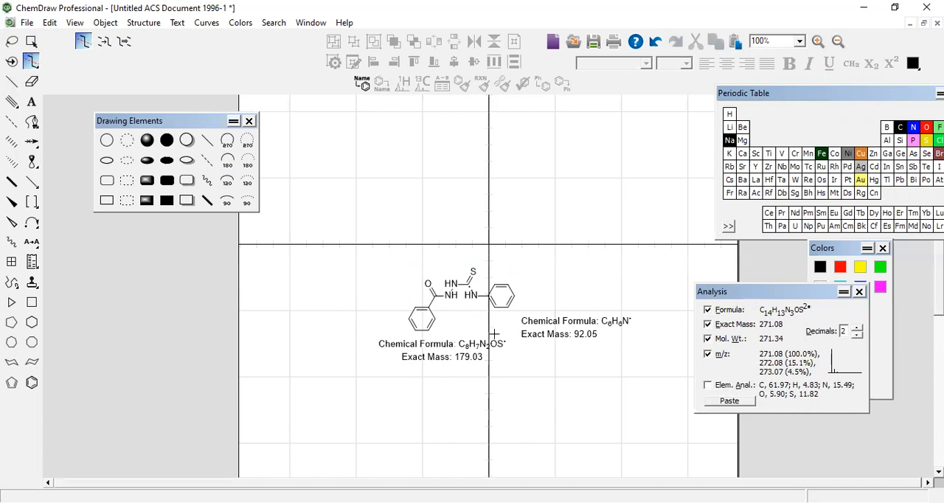
pyautogui.moveTo(463, 388)
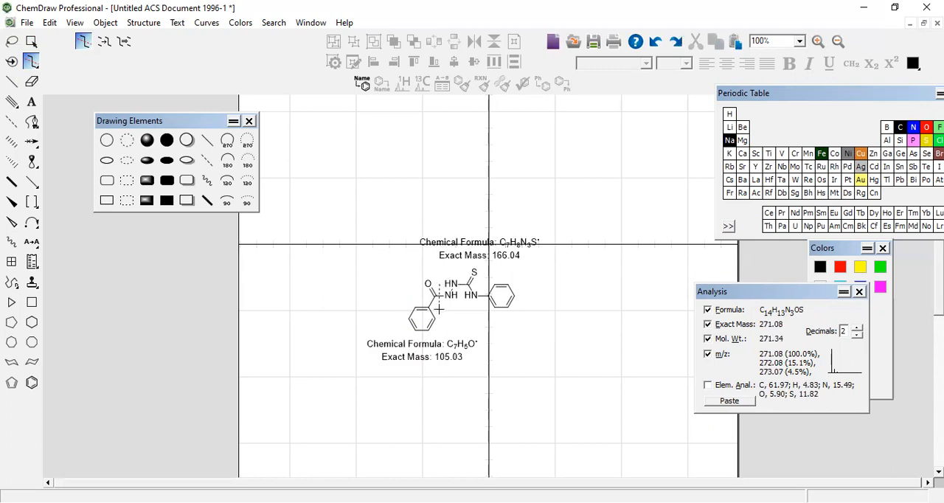
pyautogui.moveTo(440, 315)
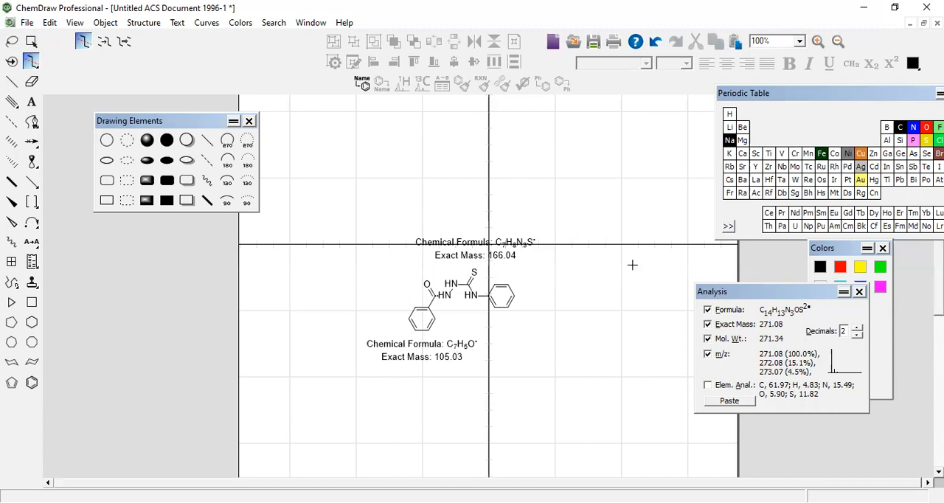
pyautogui.moveTo(776, 52)
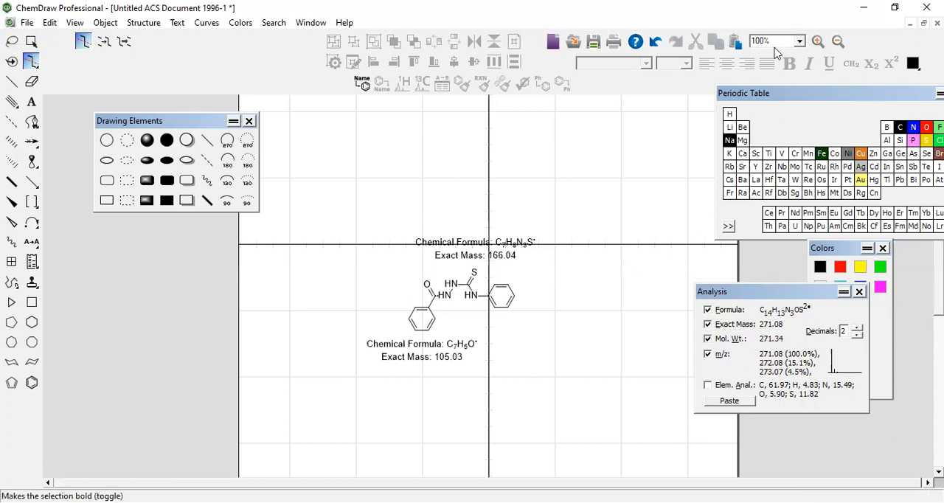